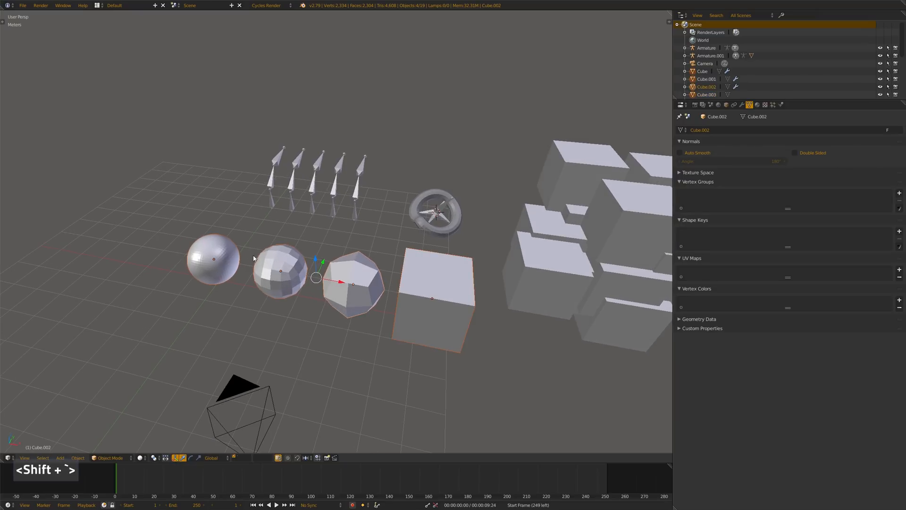
Step: Cycle the active object through the spheres and Cube, then keep only the next object selected and active
{"action": "left_click", "coordinate": [702, 71]}
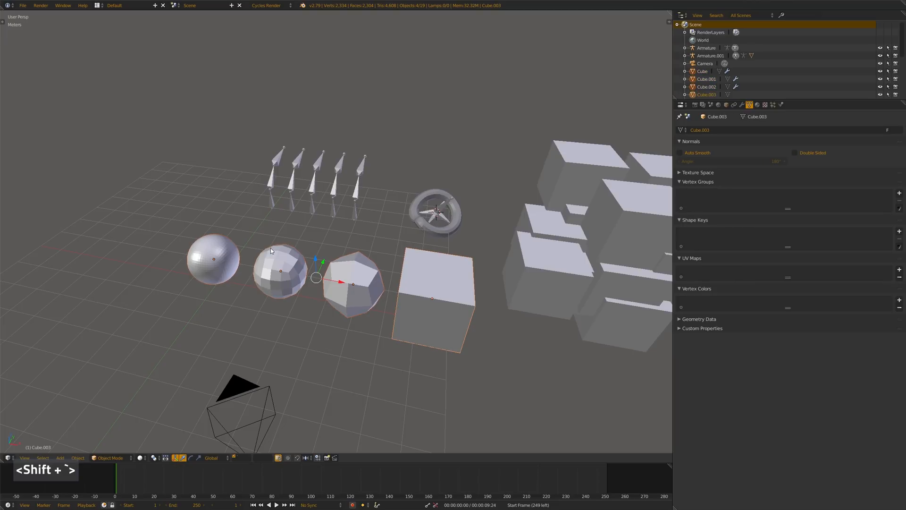
{"action": "left_click", "coordinate": [706, 79]}
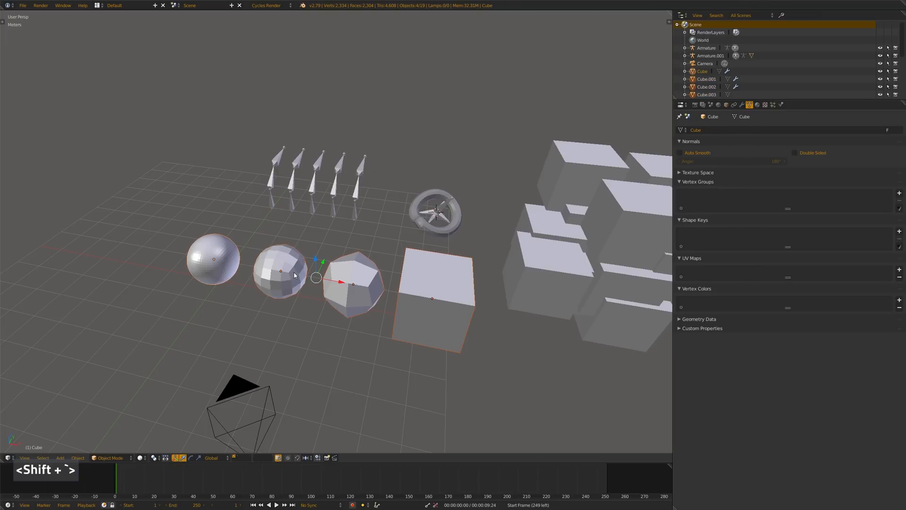
{"action": "key", "text": "ctrl"}
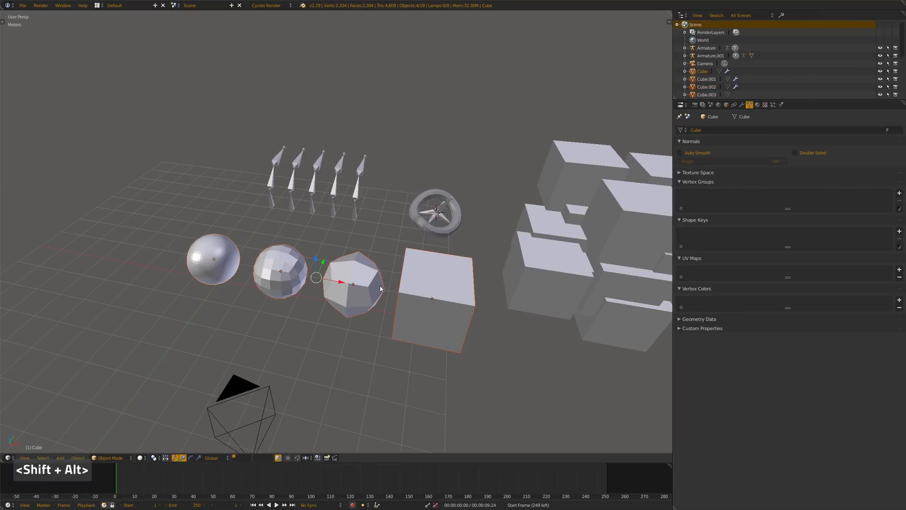
{"action": "left_click", "coordinate": [280, 272]}
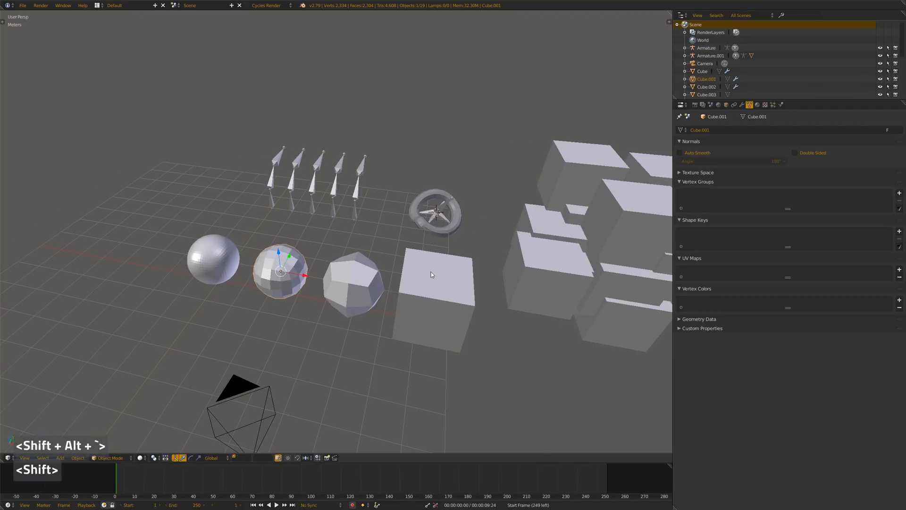
{"action": "left_click_drag", "start_coordinate": [430, 275], "coordinate": [393, 227]}
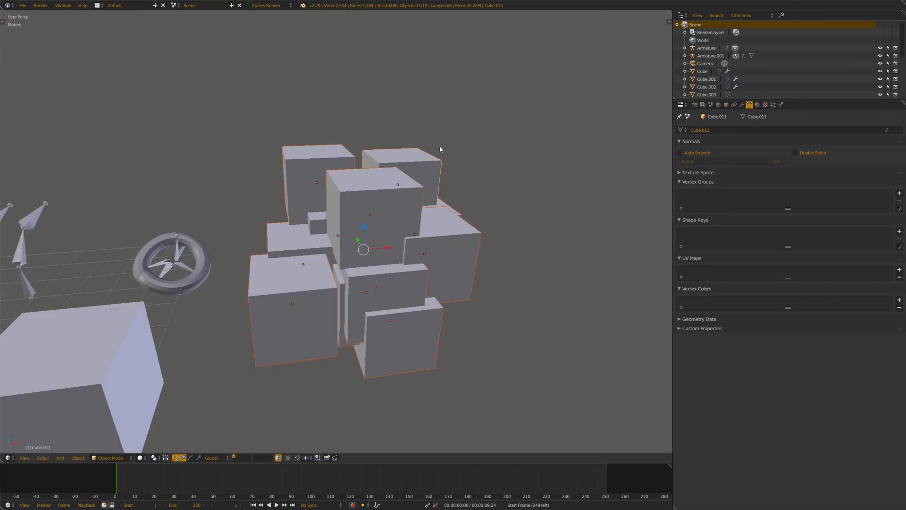
{"action": "mouse_move", "coordinate": [449, 157]}
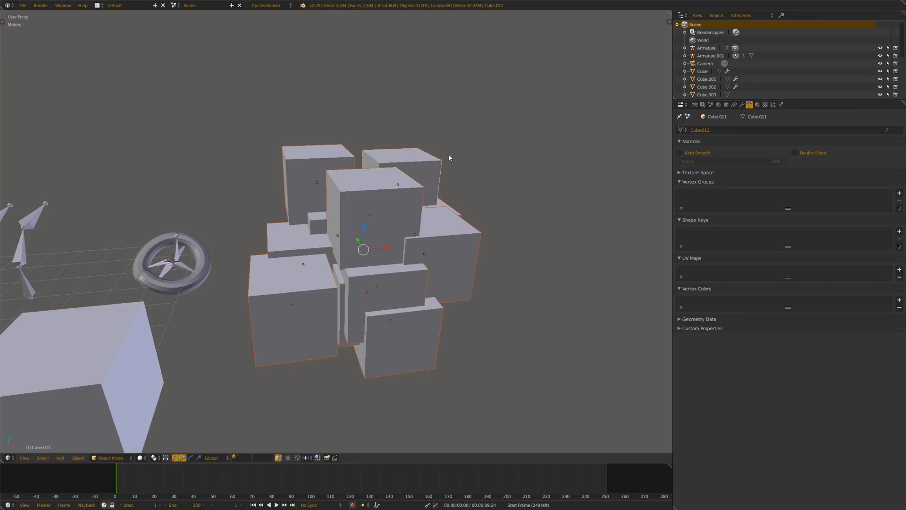
{"action": "mouse_move", "coordinate": [423, 191]}
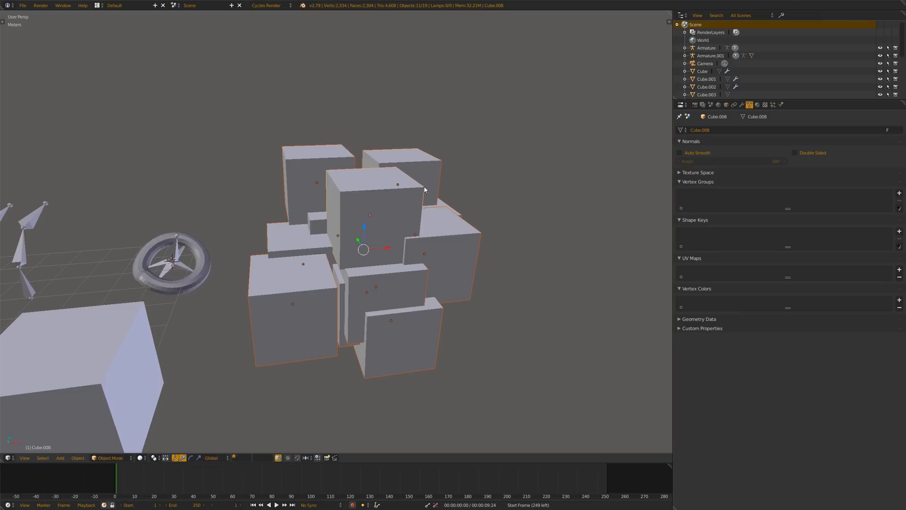
{"action": "mouse_move", "coordinate": [418, 204]}
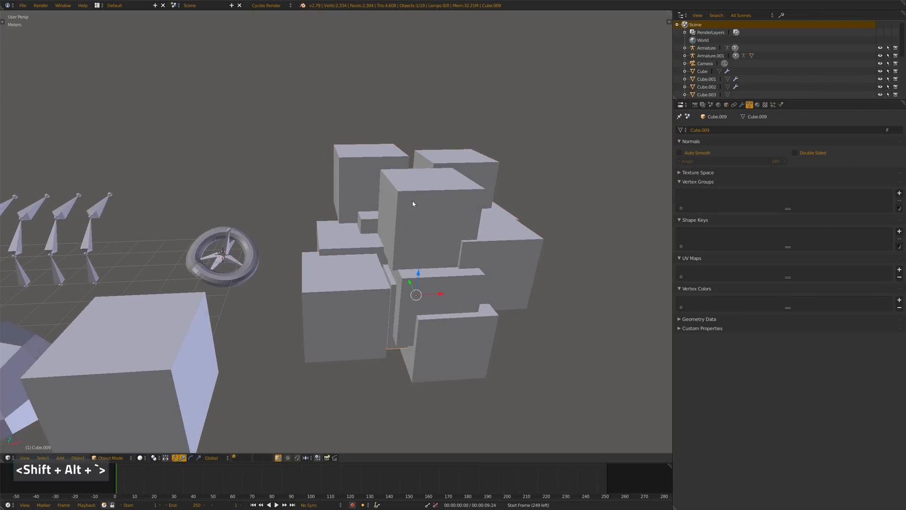
Step: Cycle the active cube within the block cluster and keep only Cube.009 selected
{"action": "left_click_drag", "start_coordinate": [414, 204], "coordinate": [376, 264]}
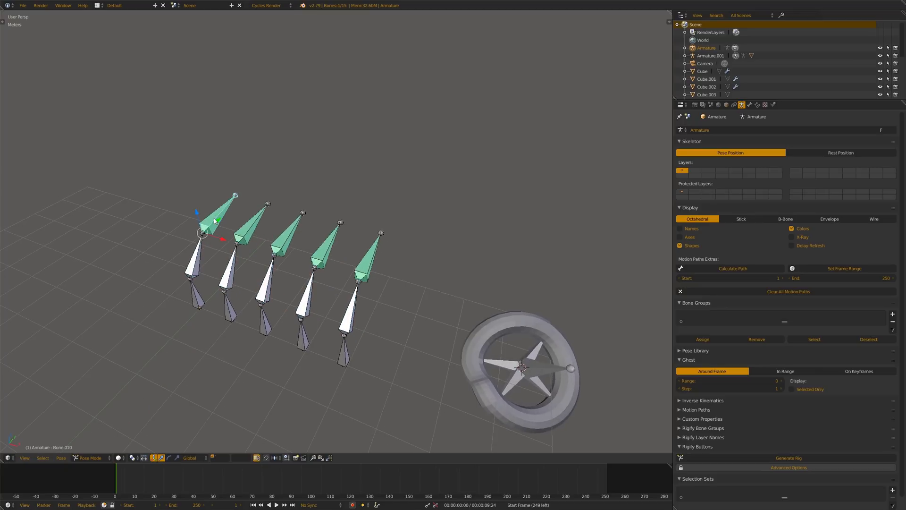
{"action": "mouse_move", "coordinate": [266, 227]}
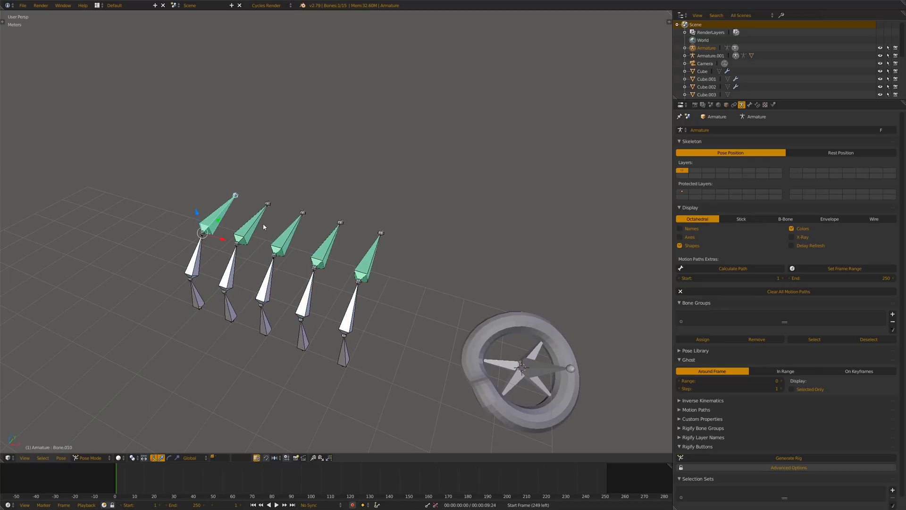
Step: Show bone constraint settings and cycle the active bone, ending back on Bone.010
{"action": "left_click", "coordinate": [757, 104]}
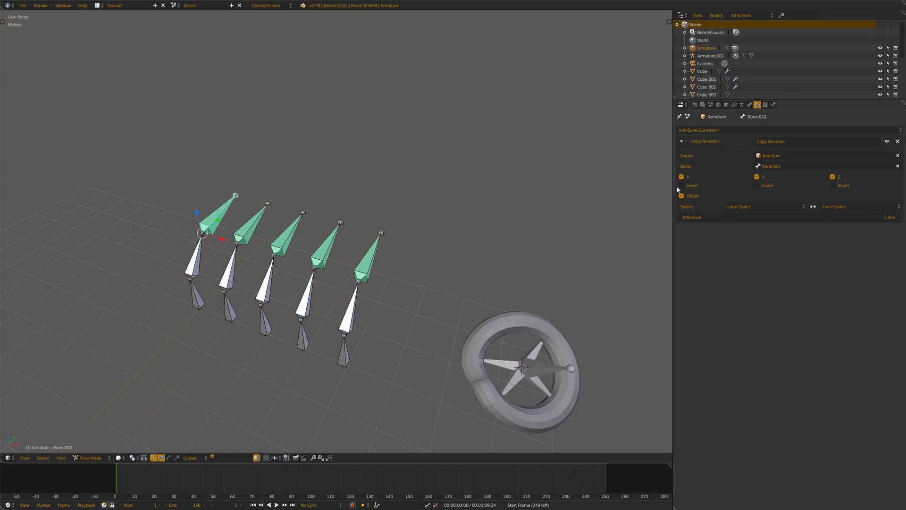
{"action": "left_click", "coordinate": [682, 195]}
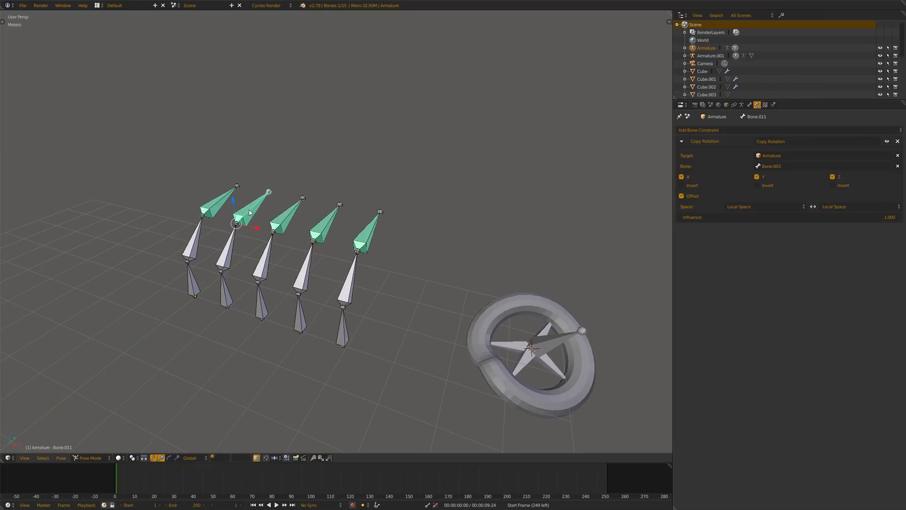
{"action": "left_click", "coordinate": [212, 212]}
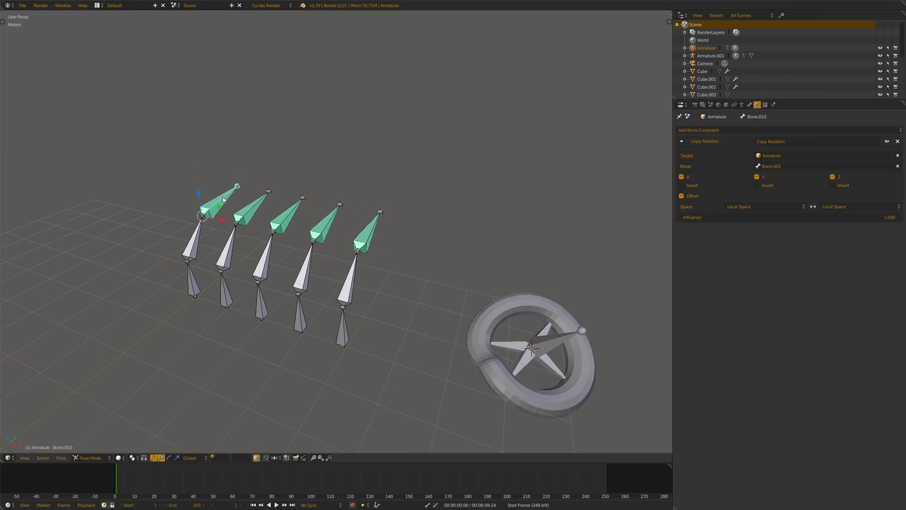
{"action": "mouse_move", "coordinate": [682, 196]}
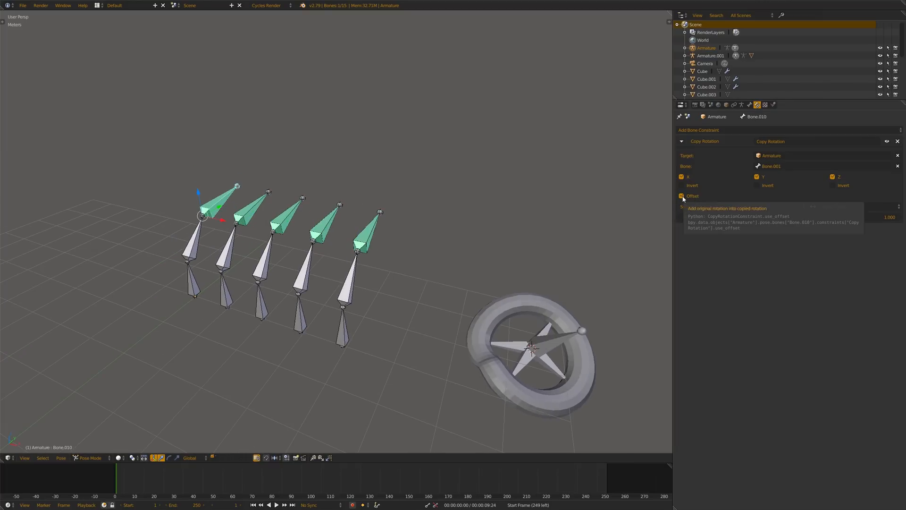
{"action": "mouse_move", "coordinate": [676, 199]}
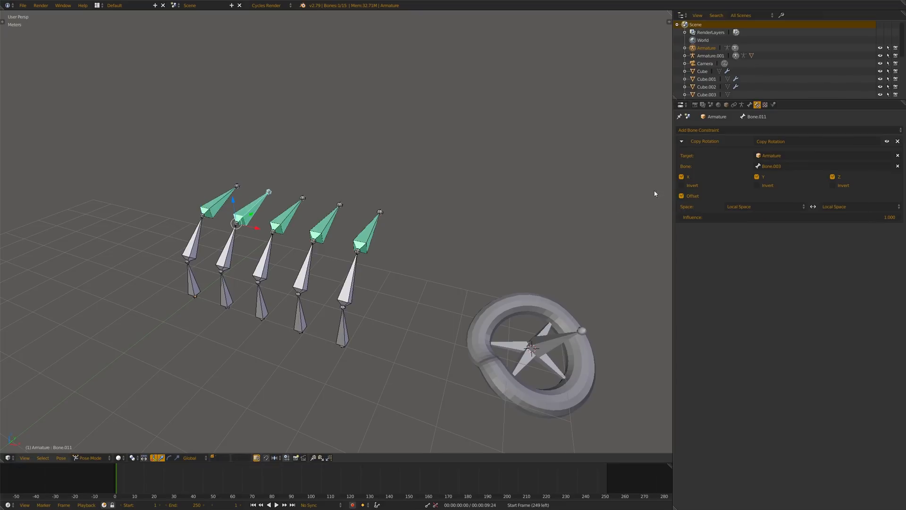
{"action": "mouse_move", "coordinate": [215, 209]}
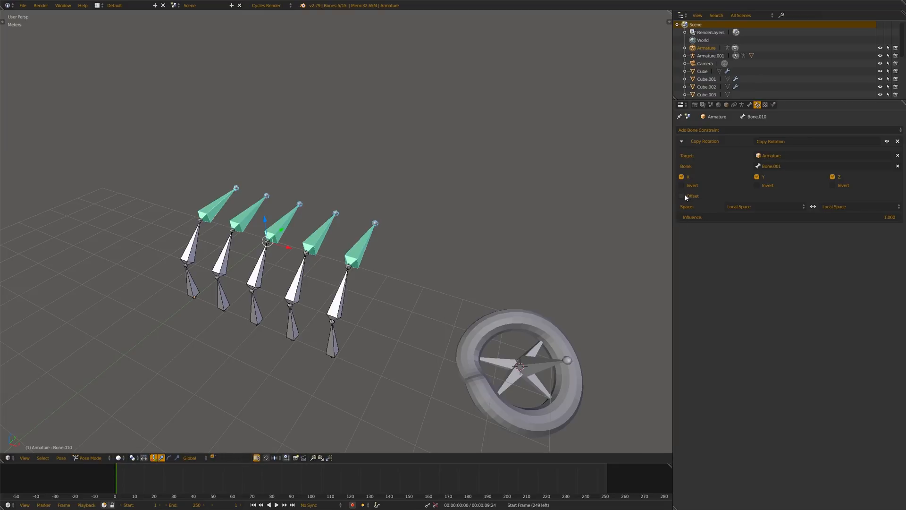
{"action": "mouse_move", "coordinate": [670, 211]}
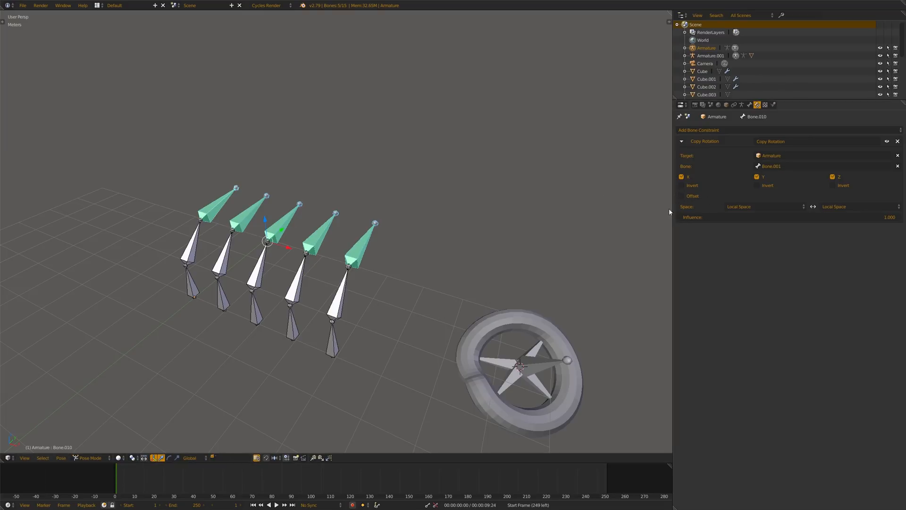
{"action": "mouse_move", "coordinate": [545, 206]}
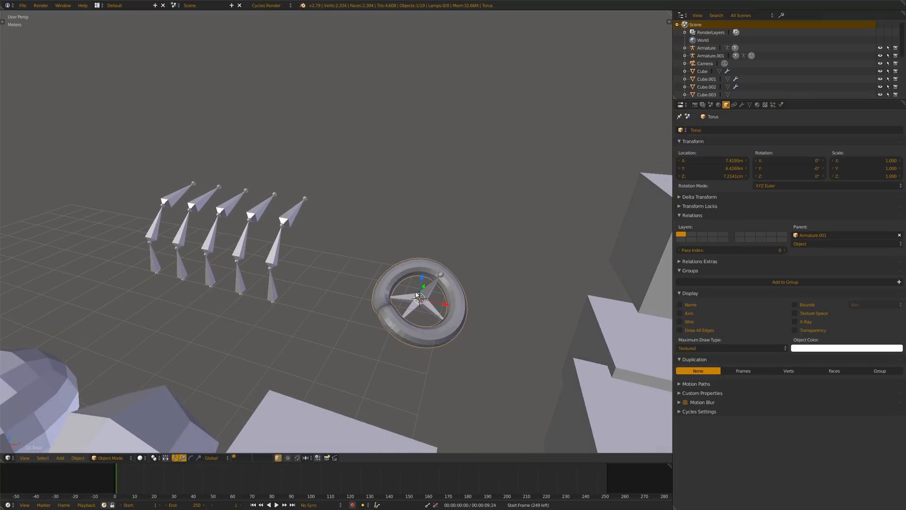
Step: Show the Torus's vertex groups and cycle the active group through Bone.001 and Bone.003
{"action": "left_click_drag", "start_coordinate": [419, 297], "coordinate": [387, 289]}
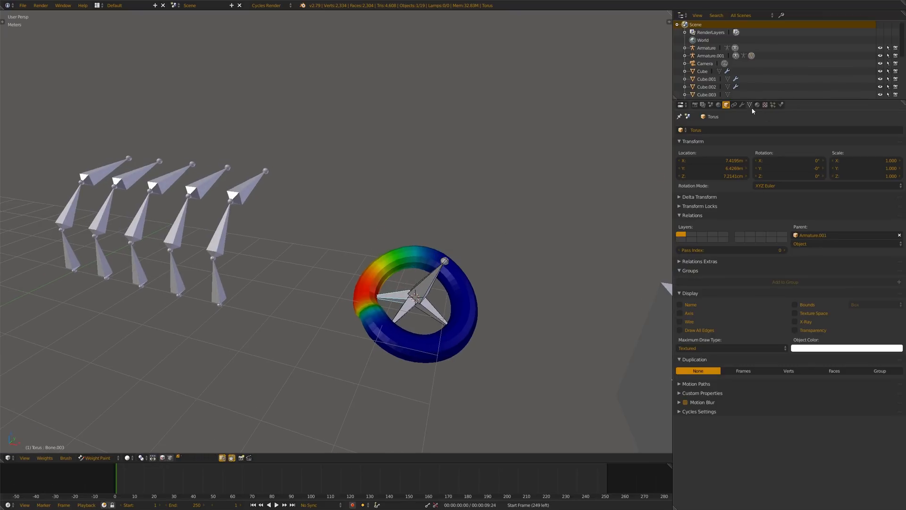
{"action": "left_click", "coordinate": [757, 104]}
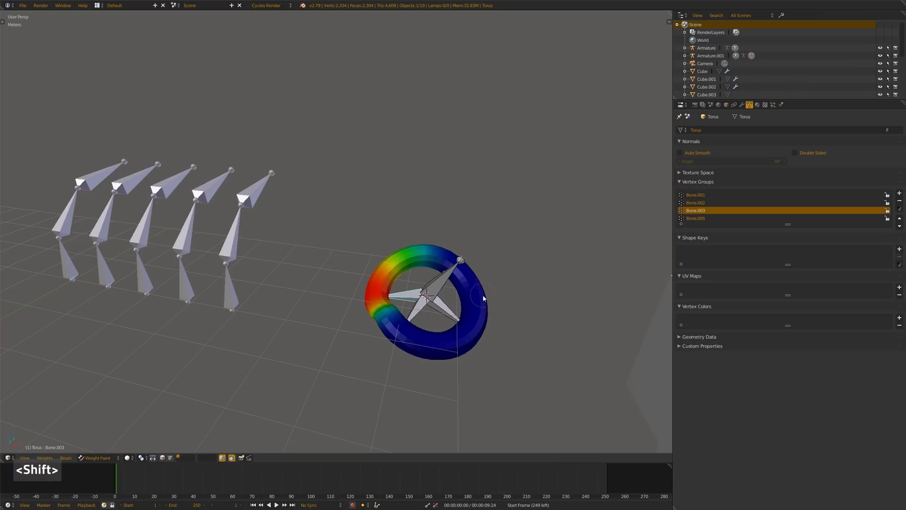
{"action": "left_click", "coordinate": [696, 218]}
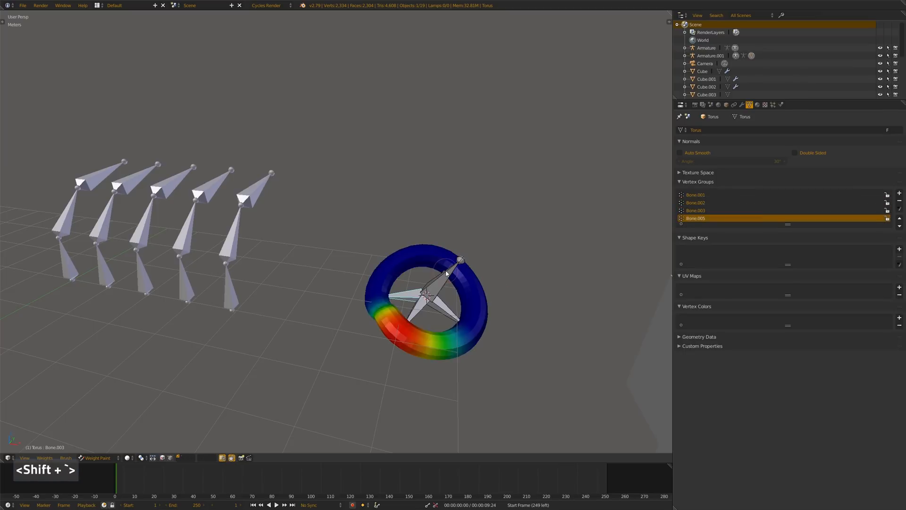
{"action": "left_click", "coordinate": [695, 195]}
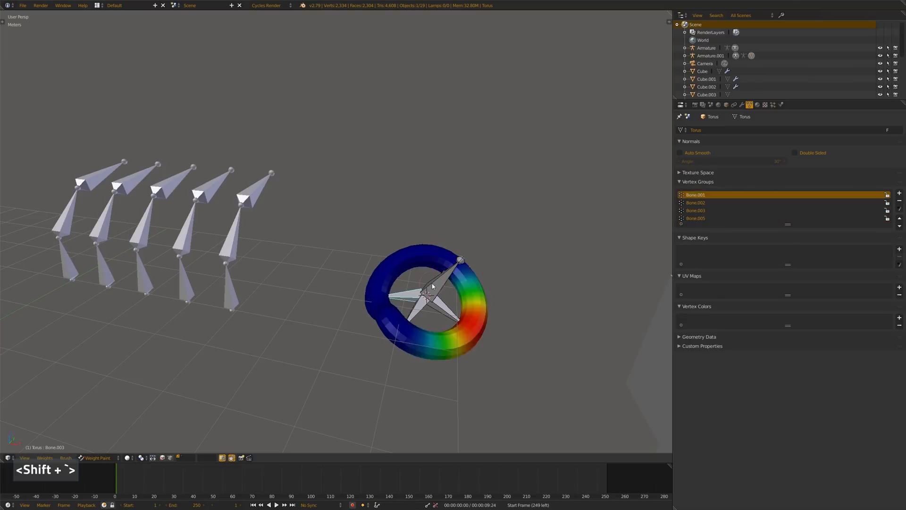
{"action": "left_click", "coordinate": [696, 209]}
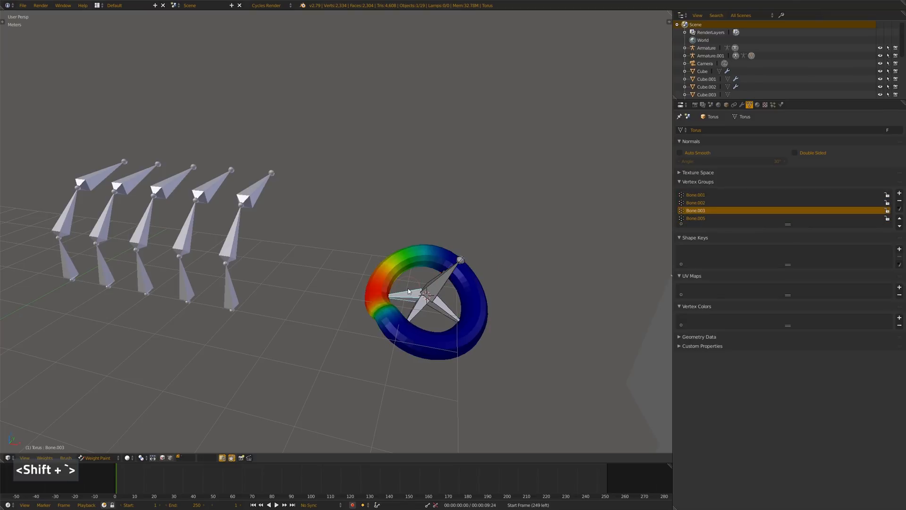
{"action": "left_click", "coordinate": [696, 194]}
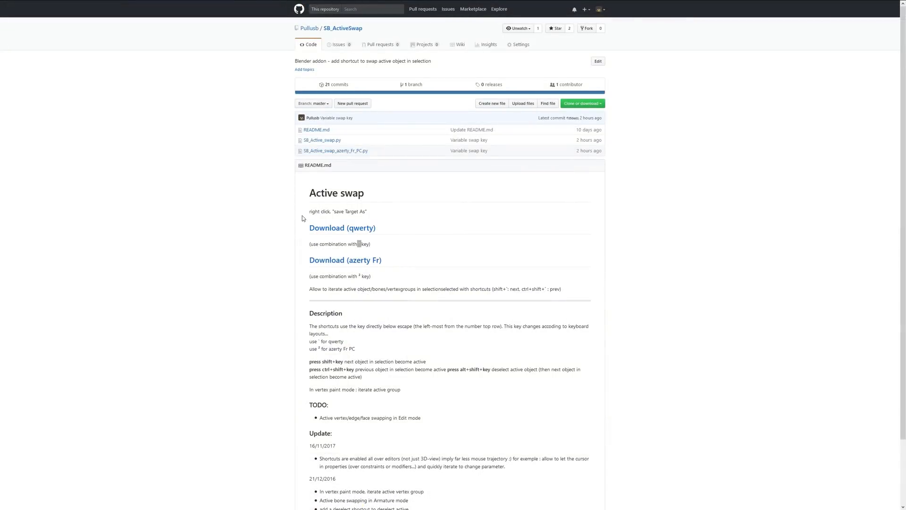
{"action": "mouse_move", "coordinate": [365, 227]}
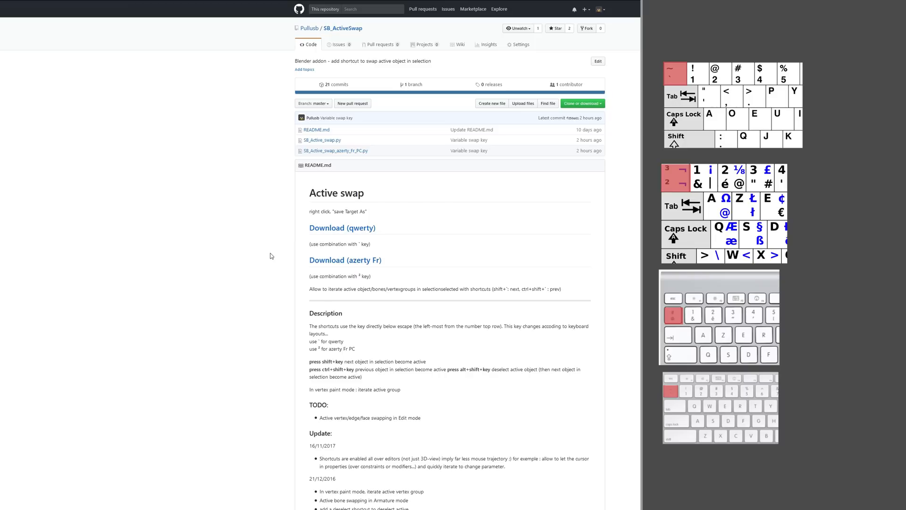
{"action": "mouse_move", "coordinate": [356, 188]}
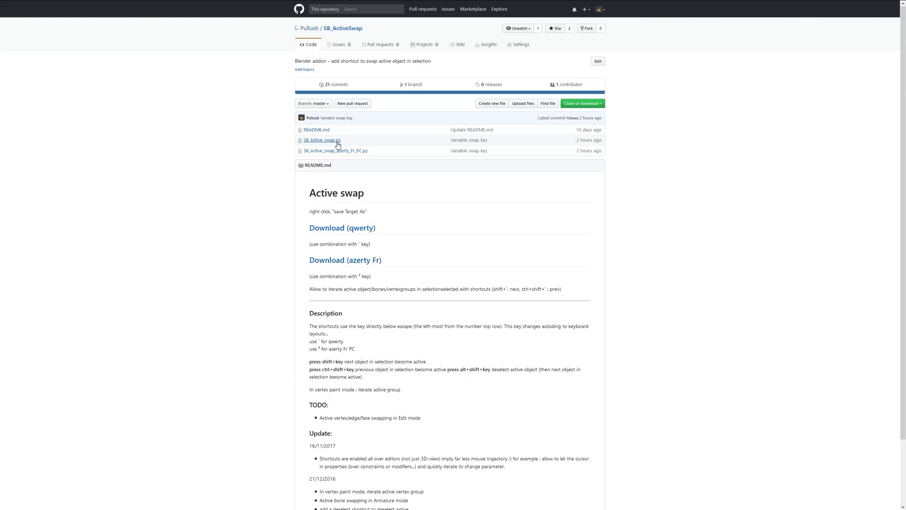
Step: View the SB_Active_swap.py source and its swap_key line
{"action": "left_click", "coordinate": [323, 140]}
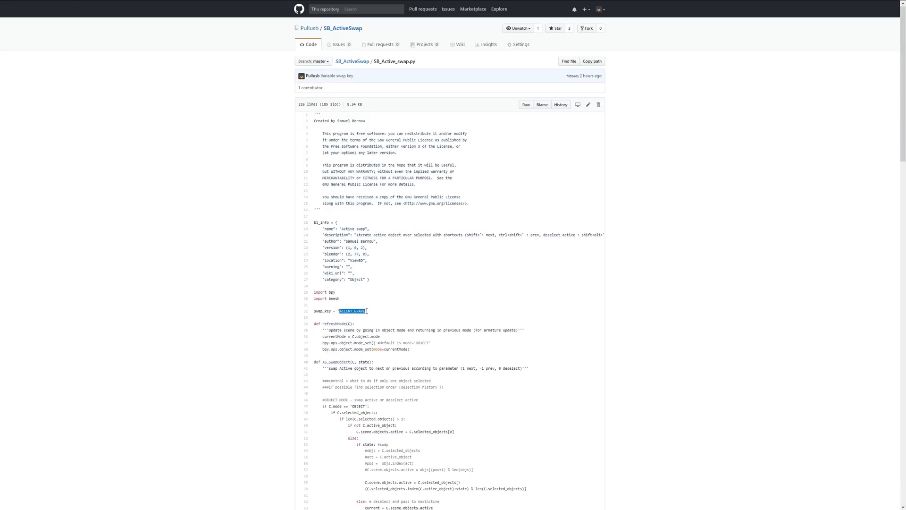
{"action": "left_click", "coordinate": [215, 321]}
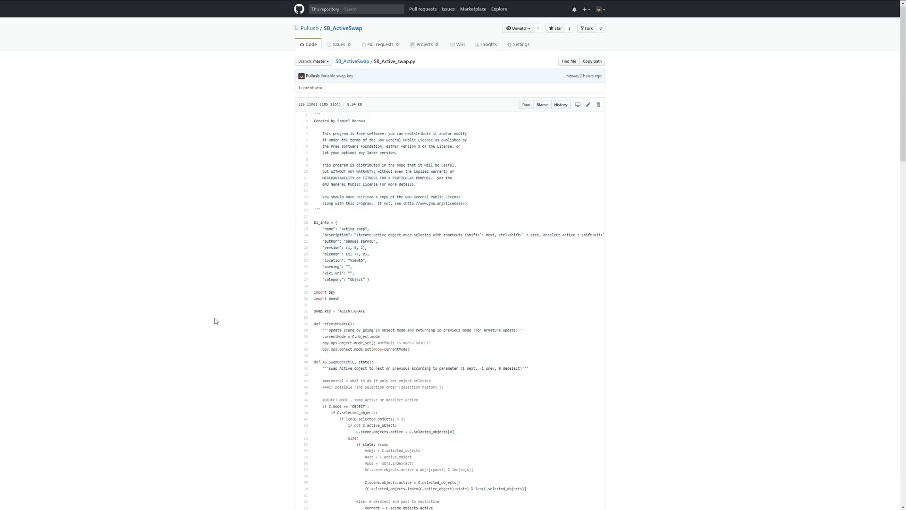
{"action": "mouse_move", "coordinate": [394, 274]}
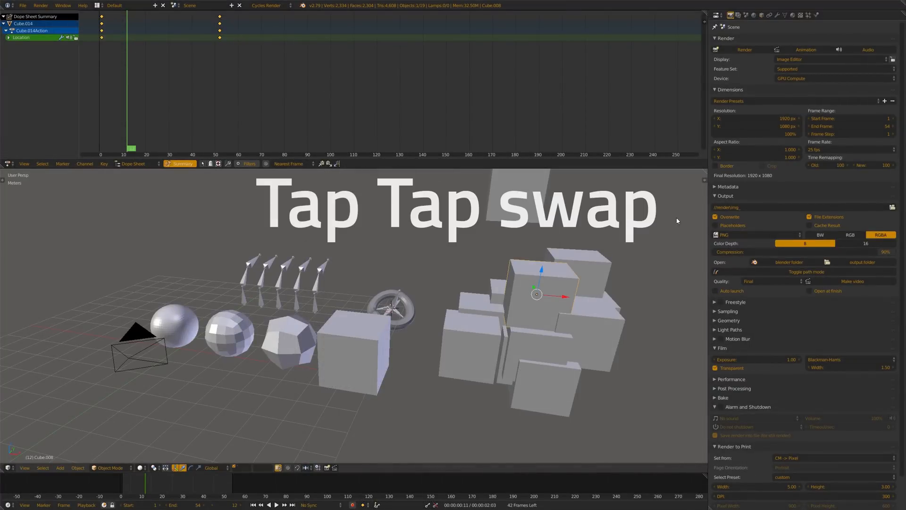
{"action": "mouse_move", "coordinate": [722, 39]}
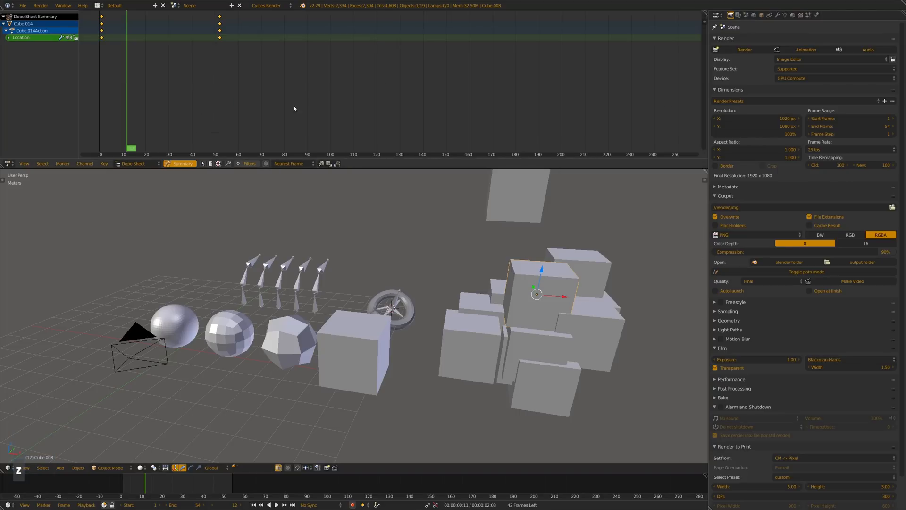
{"action": "mouse_move", "coordinate": [271, 111]}
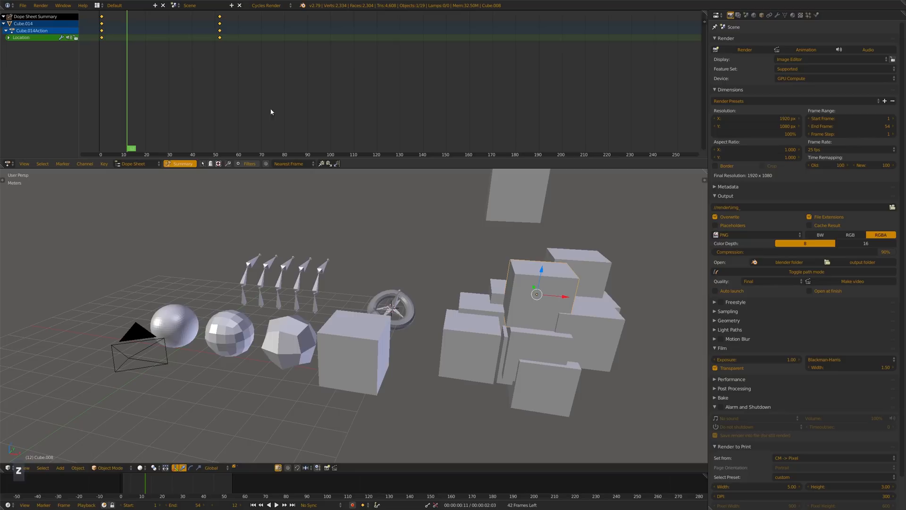
{"action": "mouse_move", "coordinate": [310, 104]}
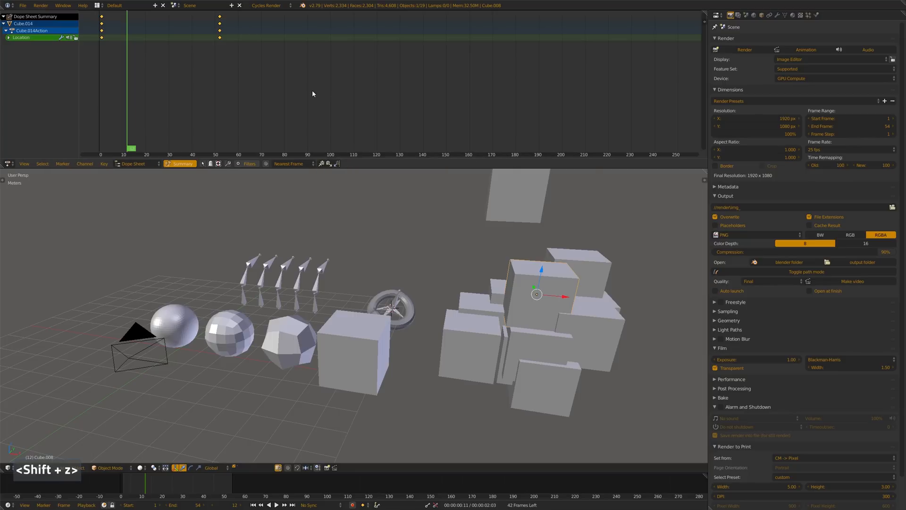
{"action": "key", "text": "Tab"}
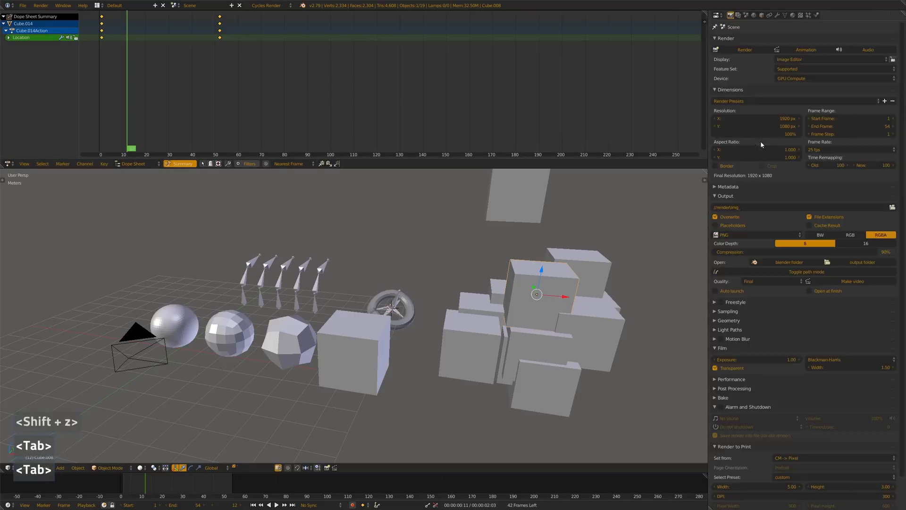